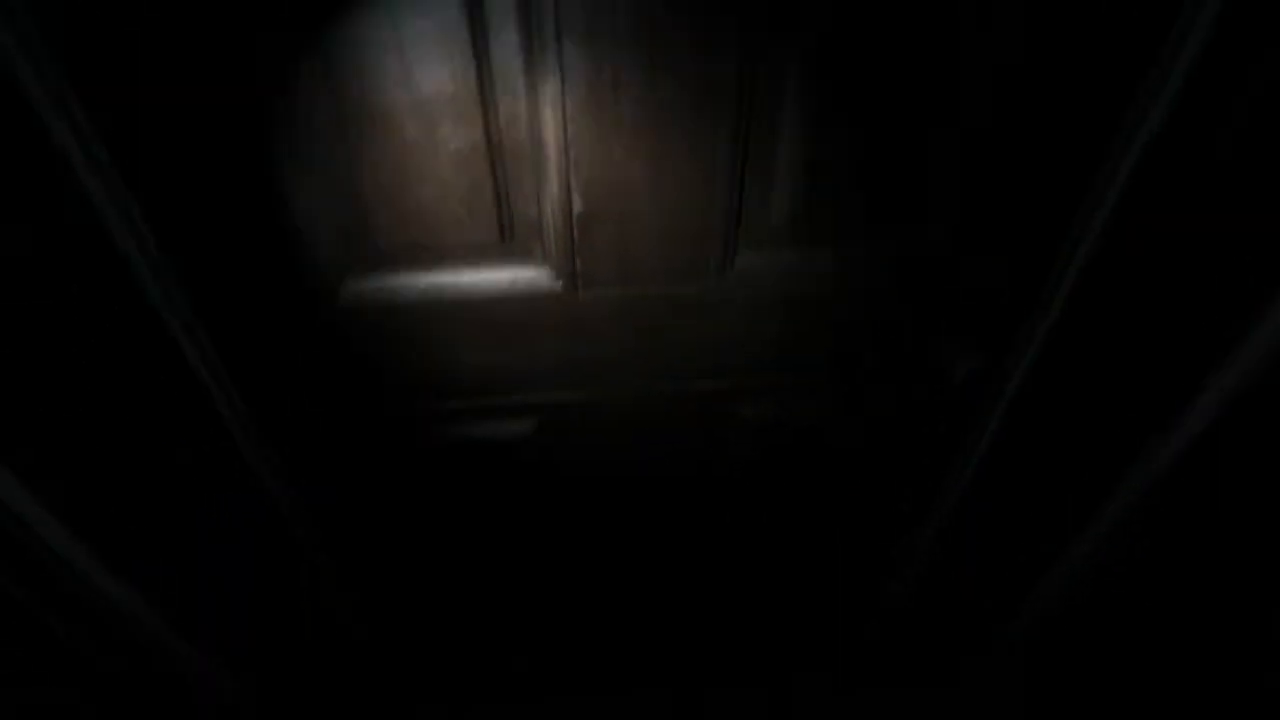
scroll(right, 3)
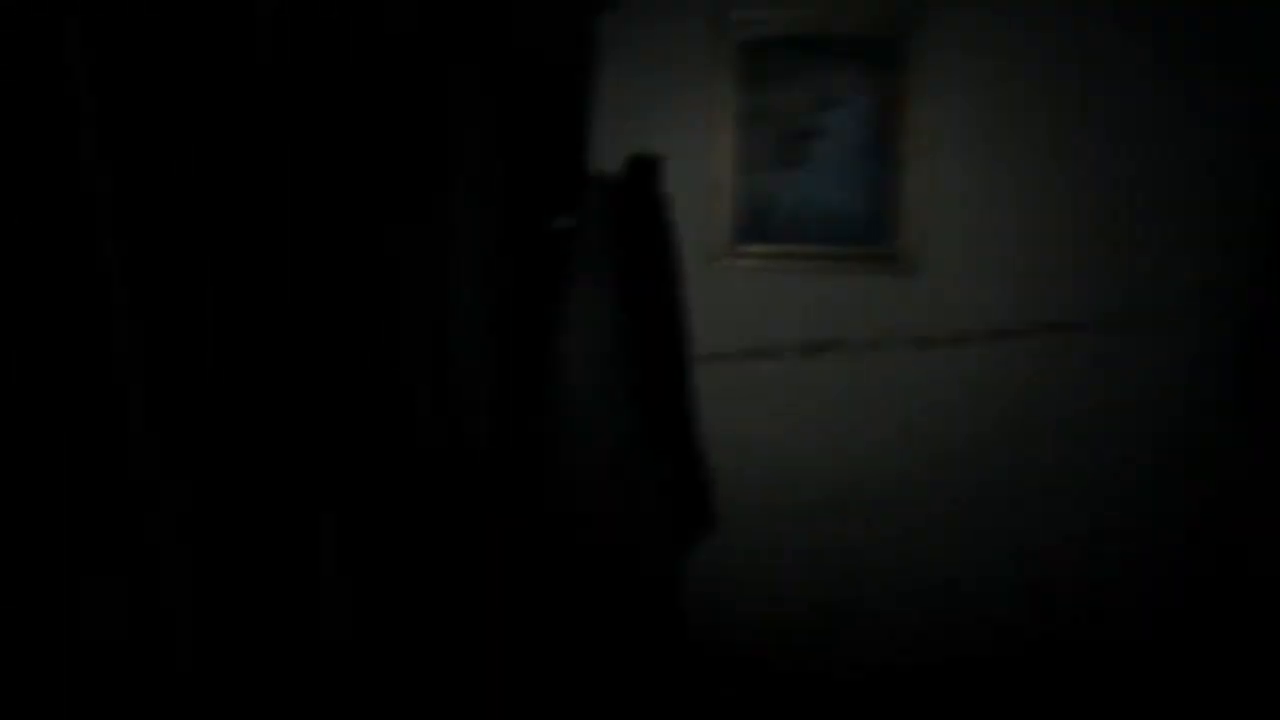